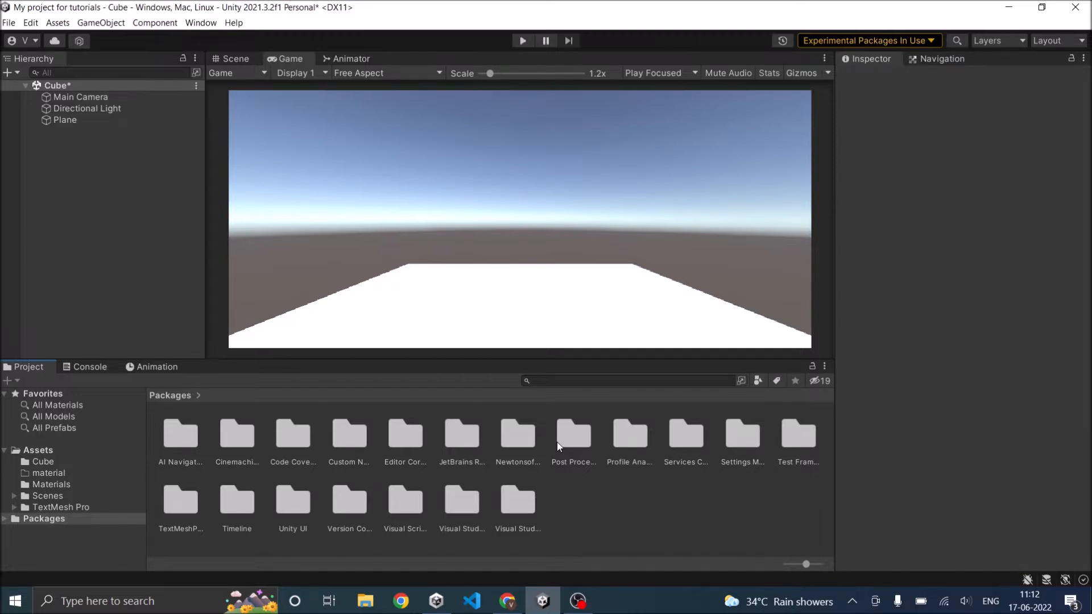
mouse_move(475, 342)
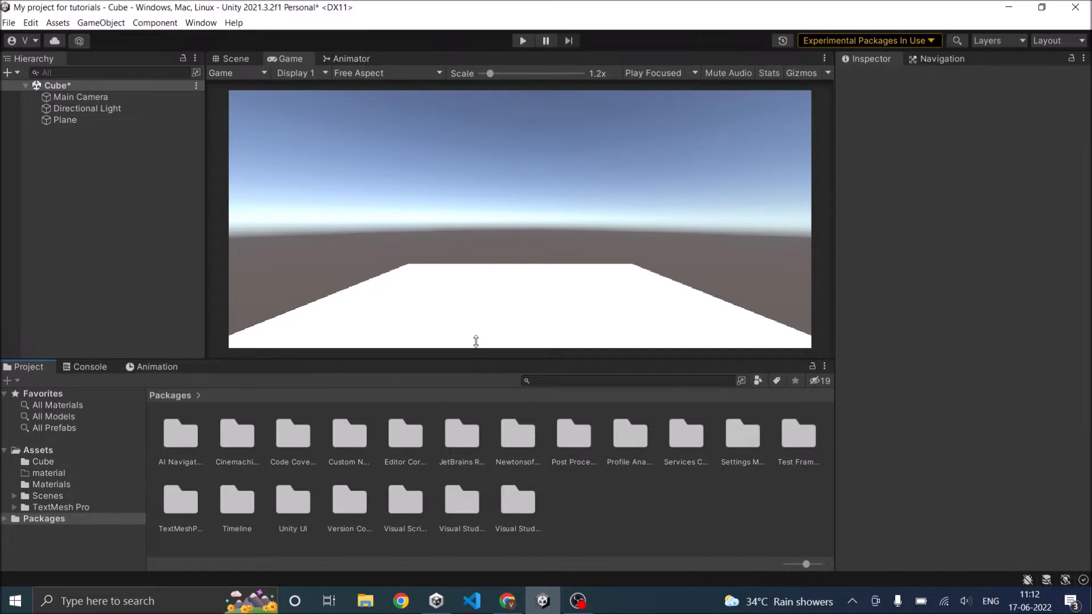
Check in the Package Manager that Post Processing is installed.
click(200, 22)
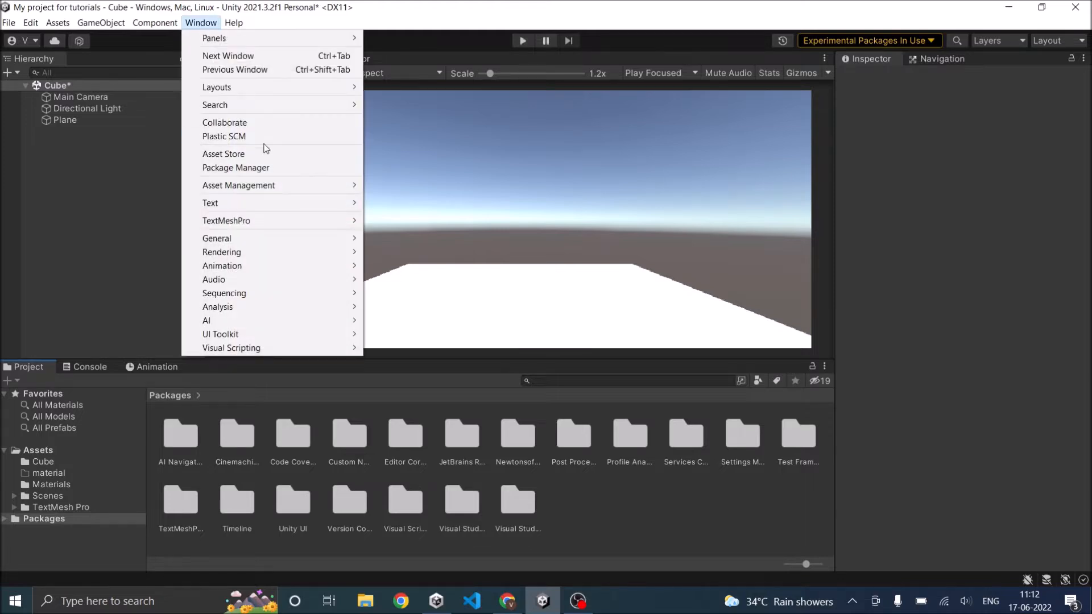
click(236, 167)
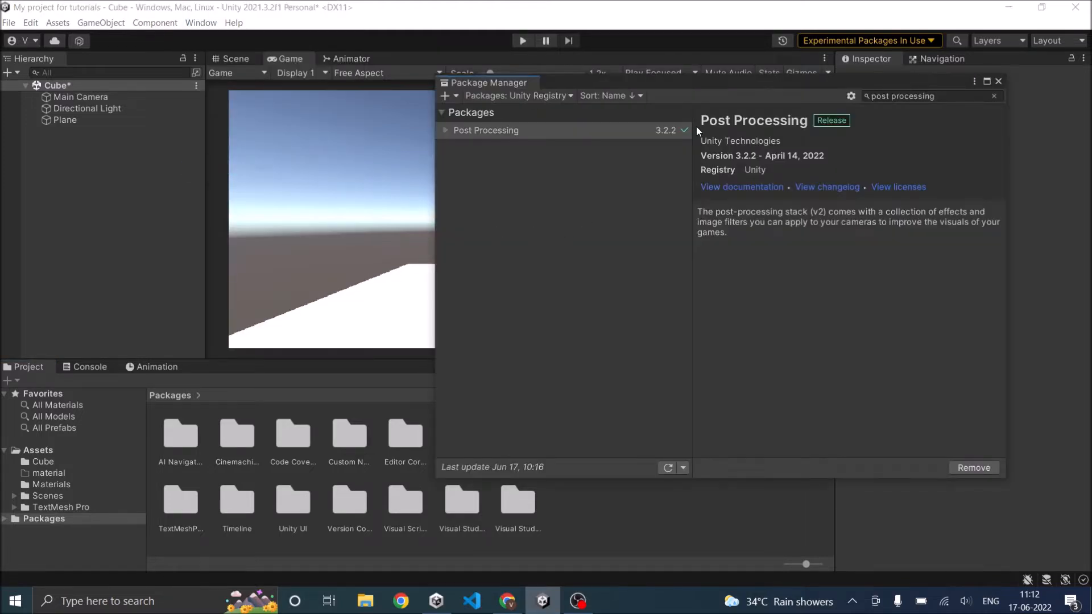
mouse_move(902, 120)
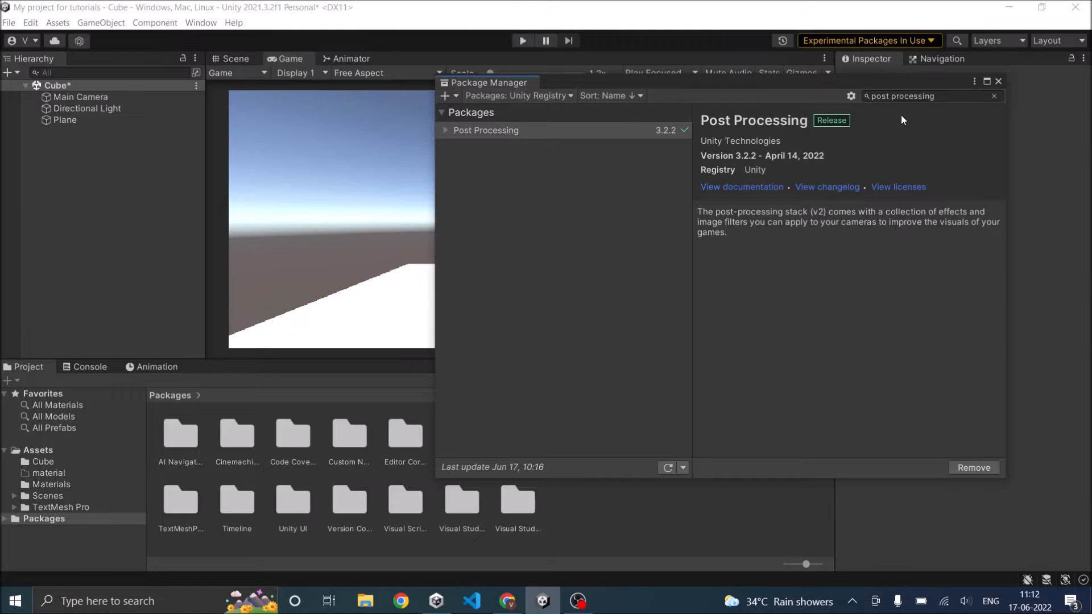
mouse_move(970, 463)
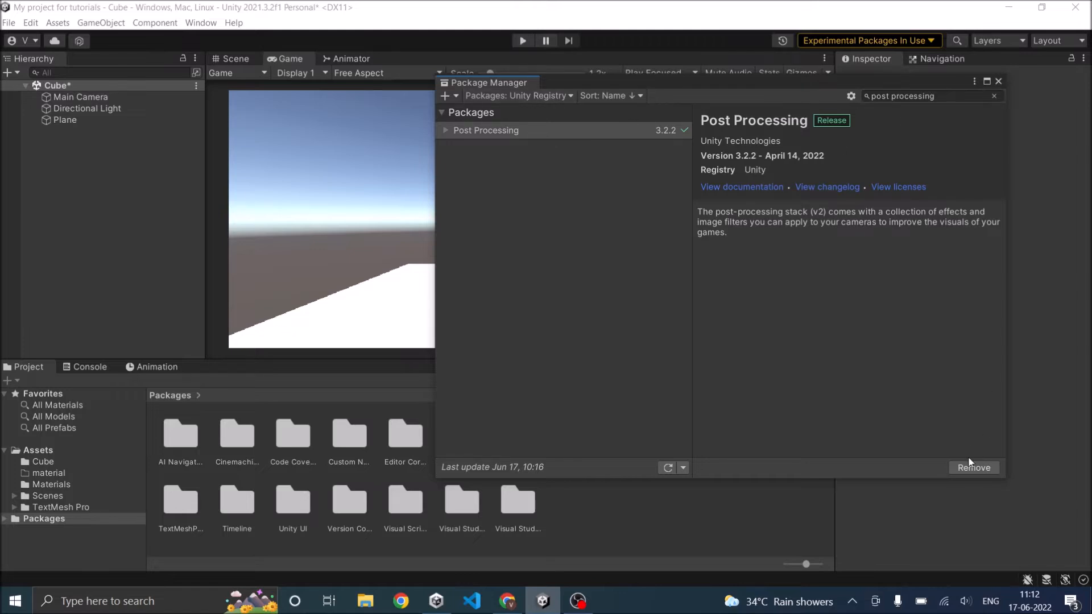
mouse_move(973, 463)
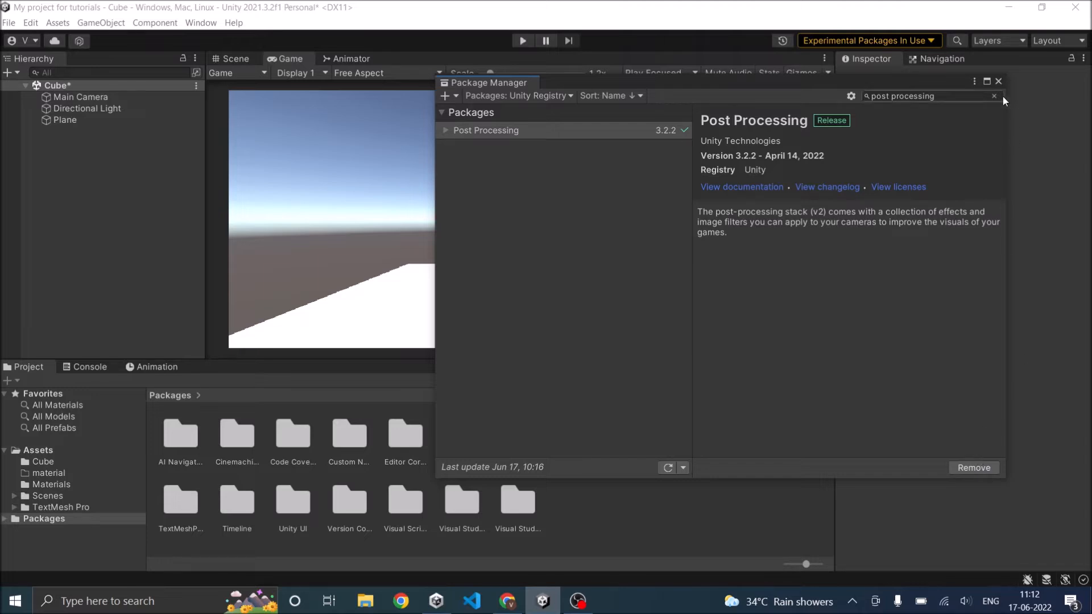
click(997, 81)
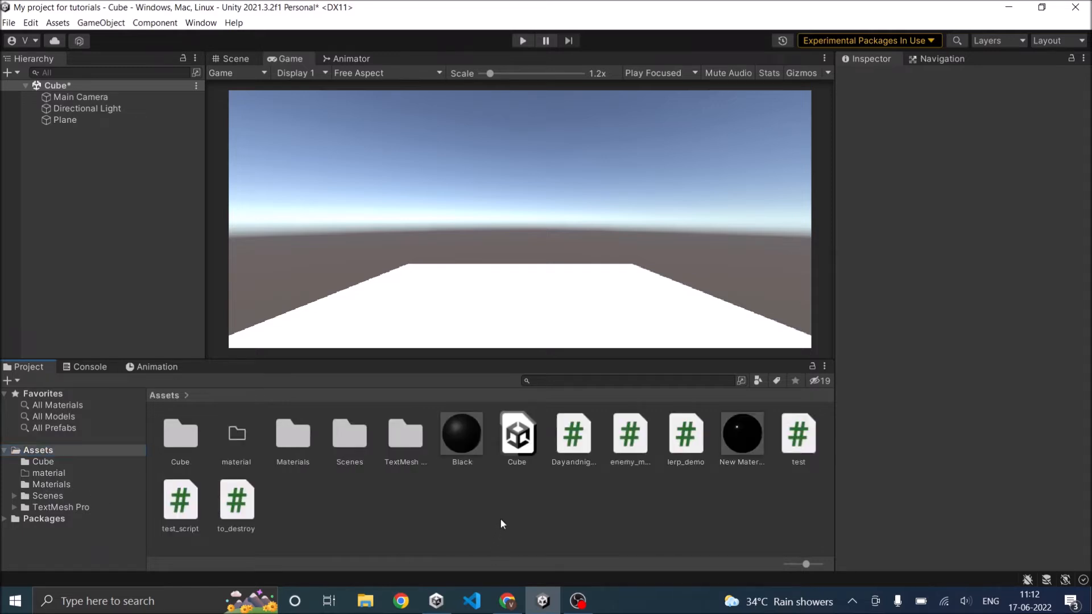
mouse_move(429, 505)
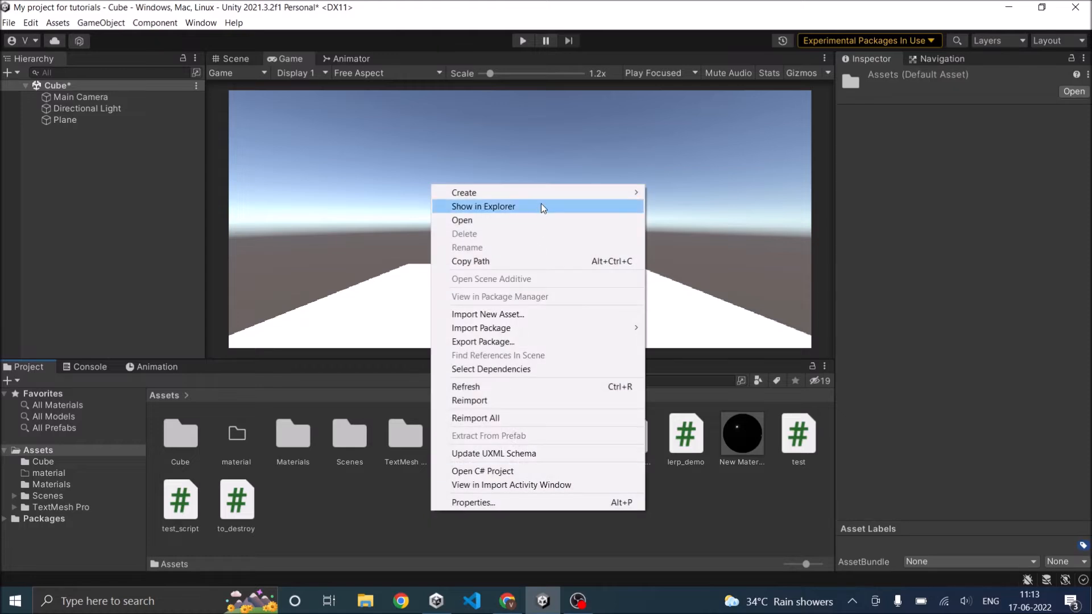
mouse_move(464, 194)
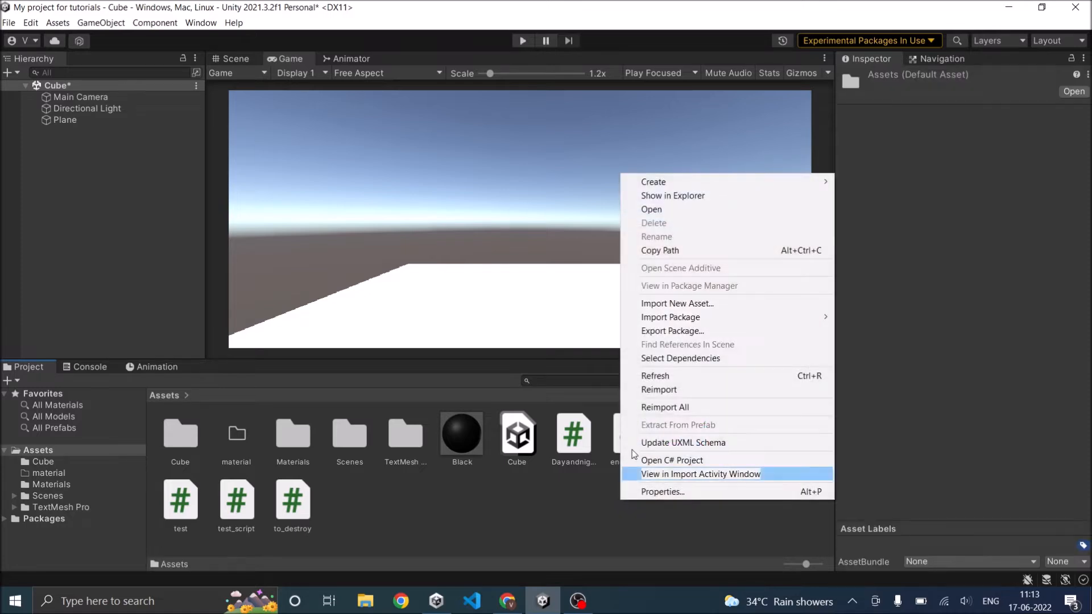
mouse_move(653, 182)
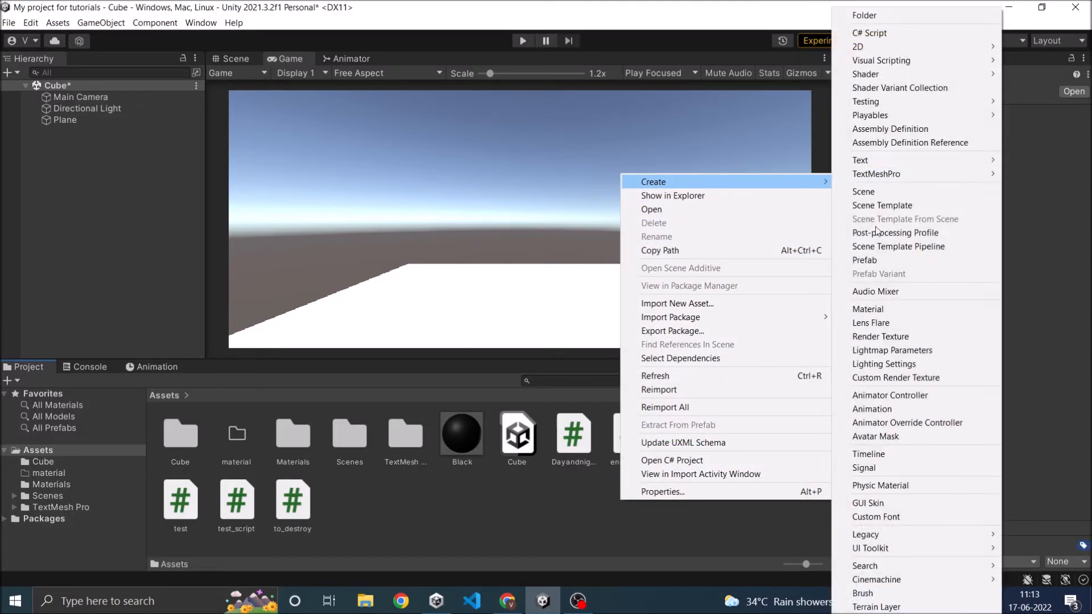
Create a new post-processing profile asset named Glow_profile in Assets.
click(868, 308)
text(Glow_material)
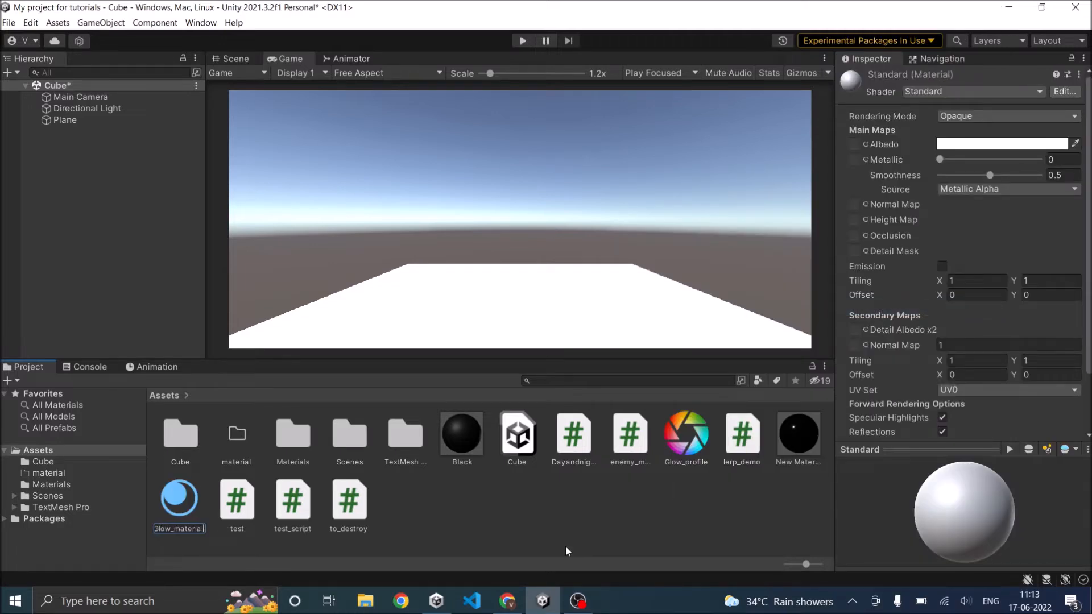
Enable emission on Glow_material with a bright red HDR emission colour.
click(685, 436)
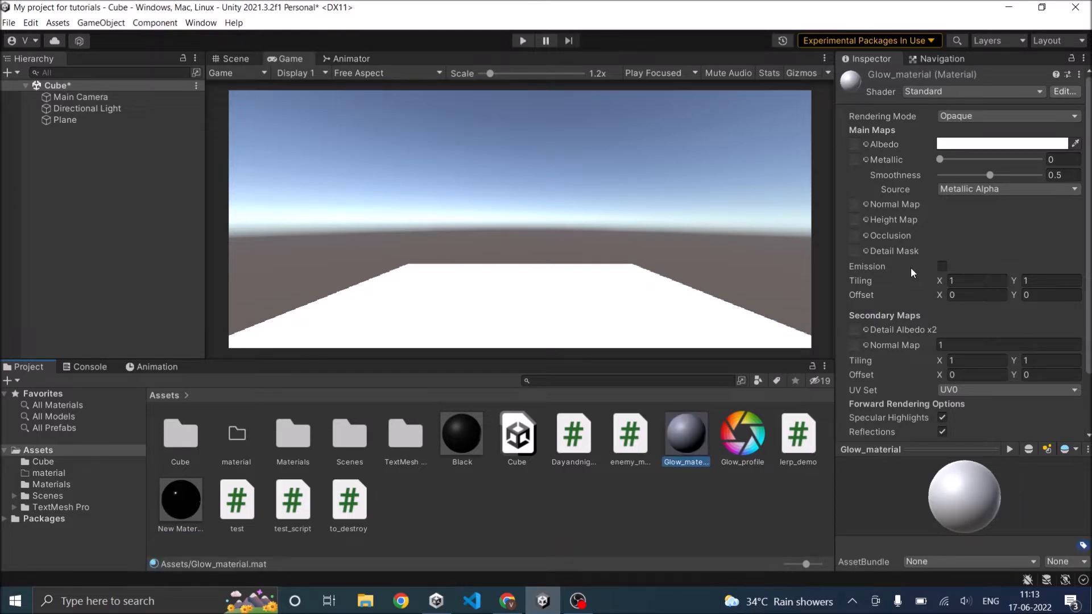
click(941, 266)
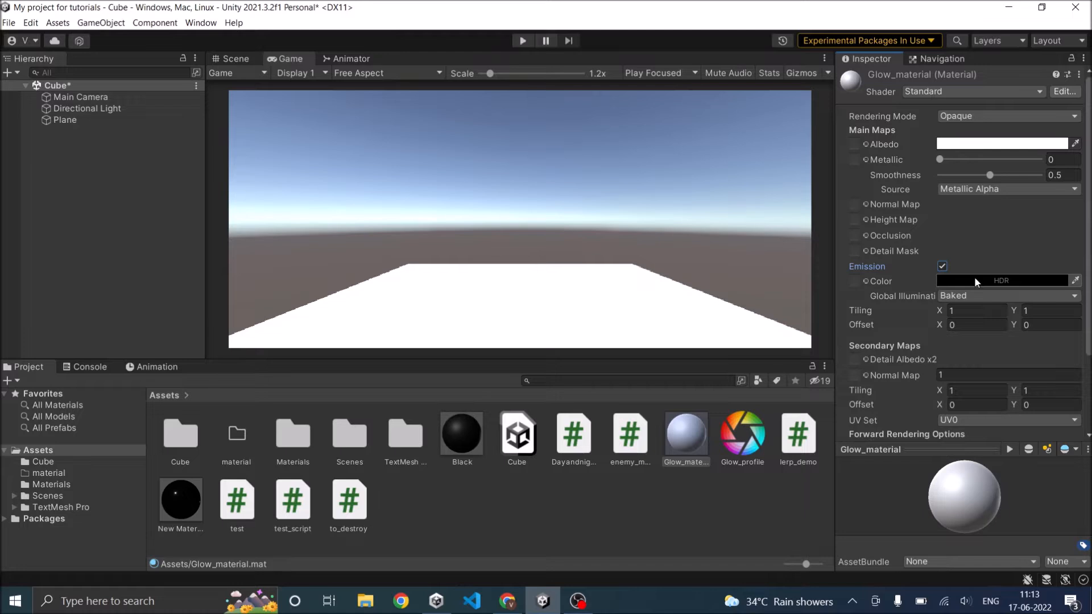
click(1003, 281)
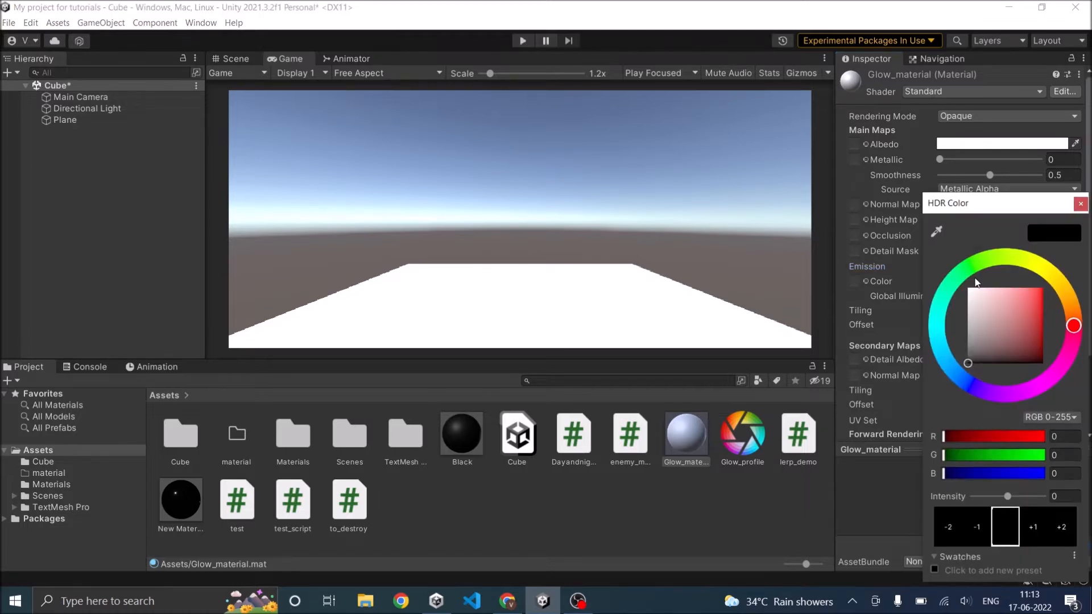
click(1043, 287)
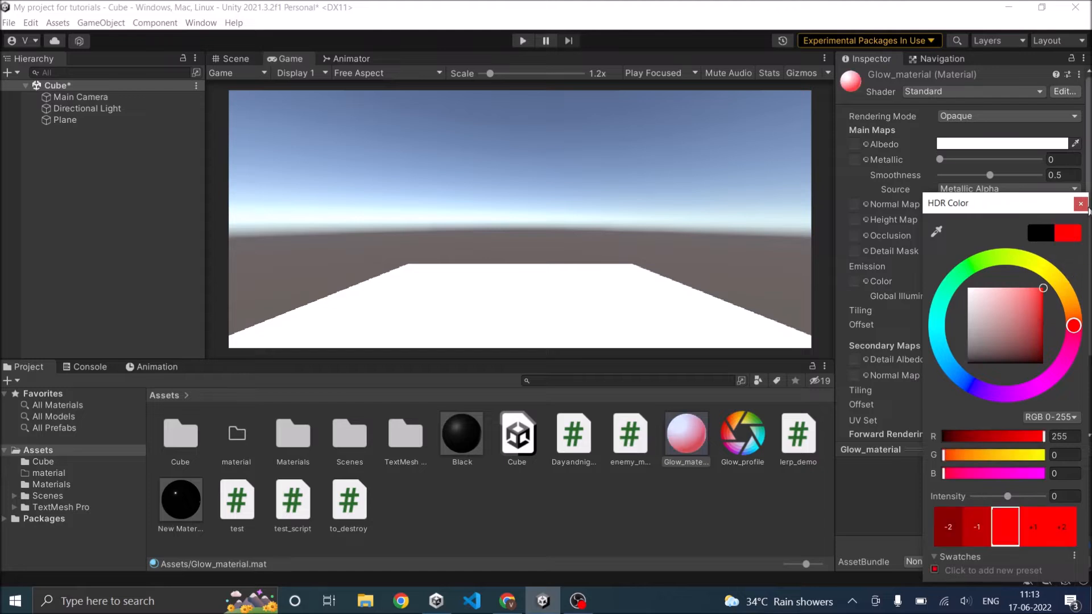
click(1081, 202)
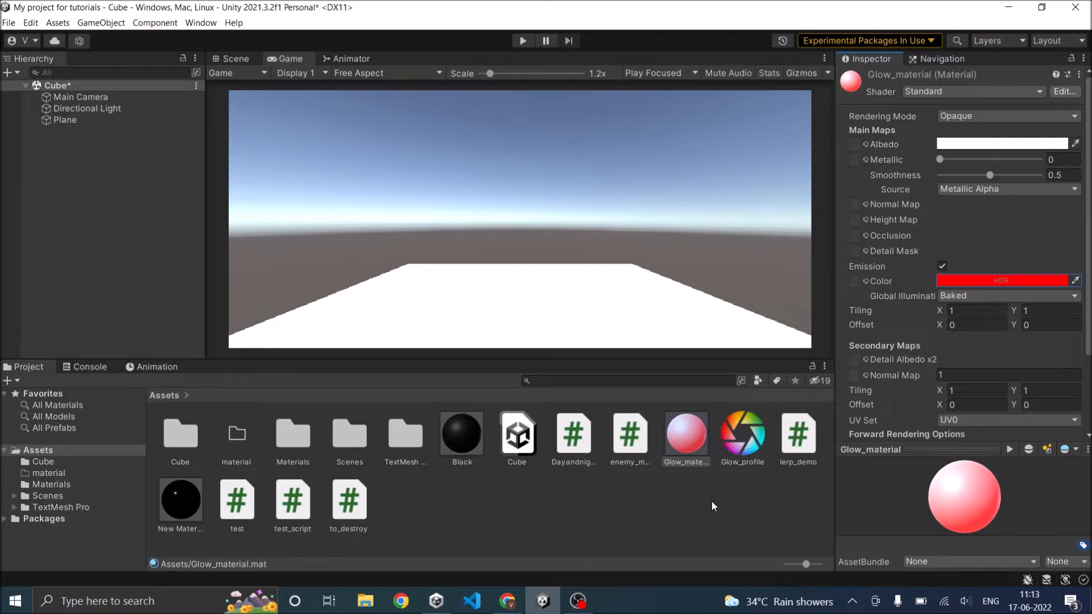
mouse_move(728, 350)
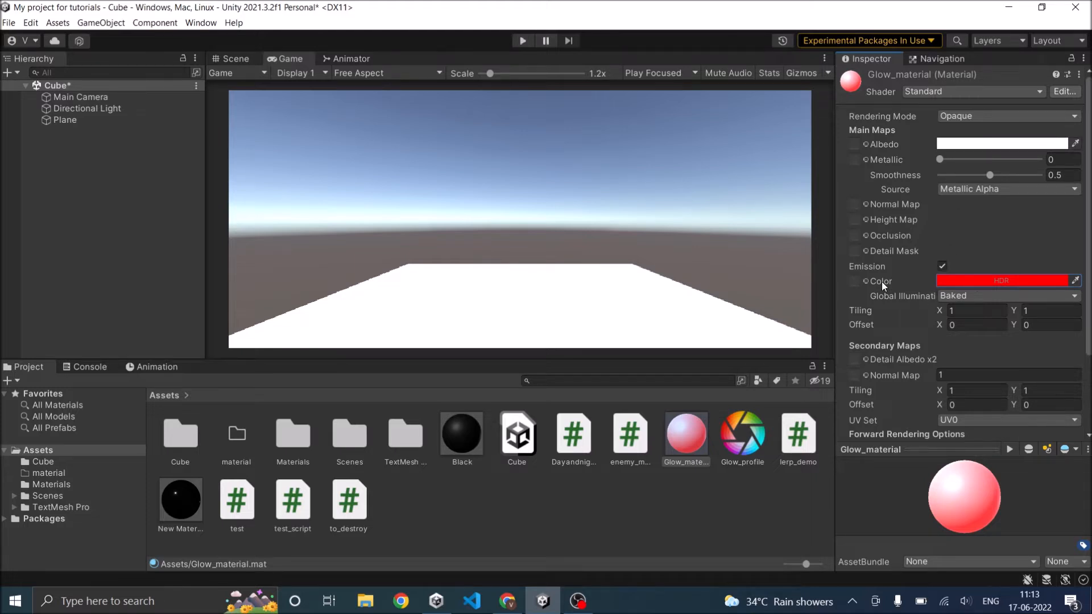
click(127, 157)
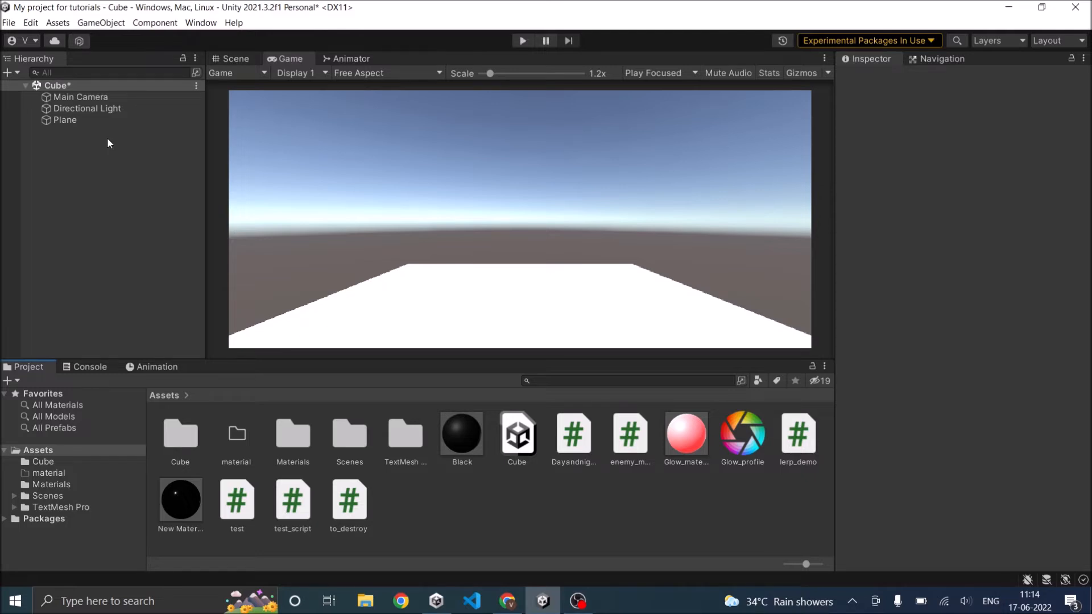
Name User Layer 7 'Glow' in the Tags and Layers settings.
click(66, 120)
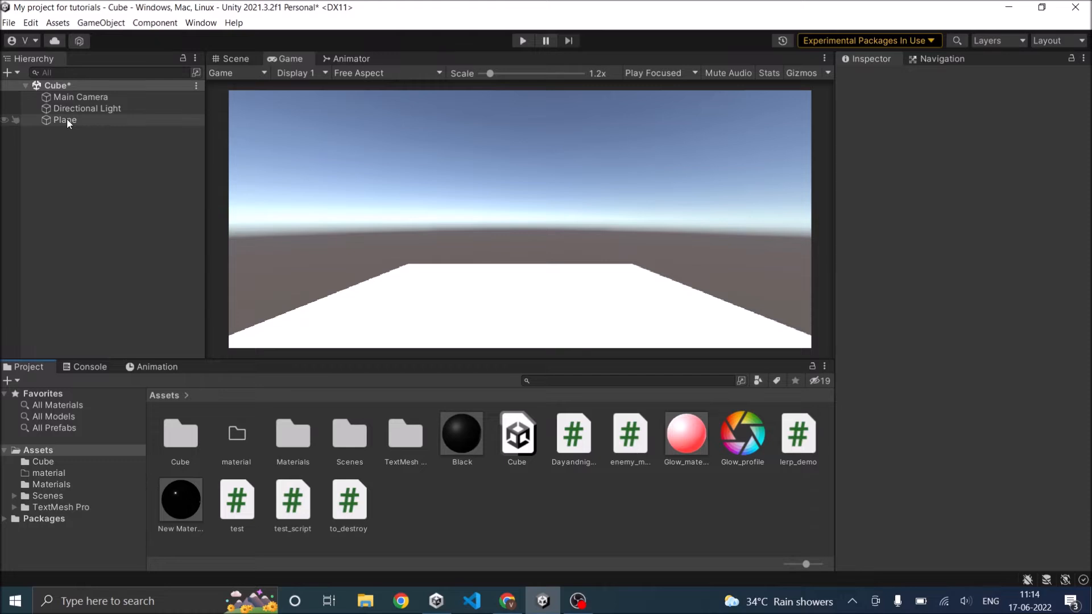
click(65, 119)
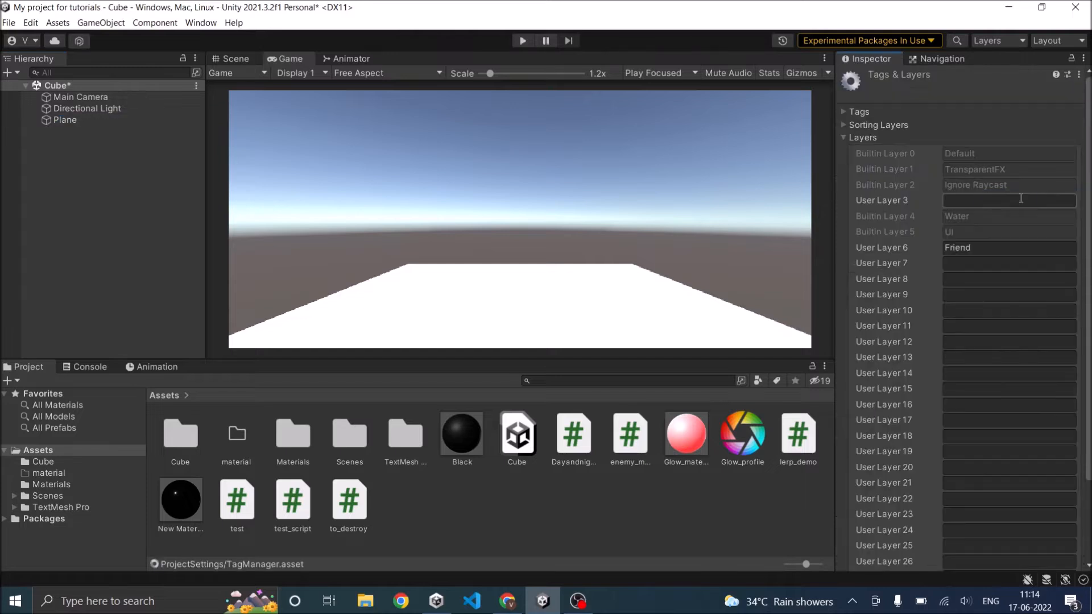
click(1009, 263)
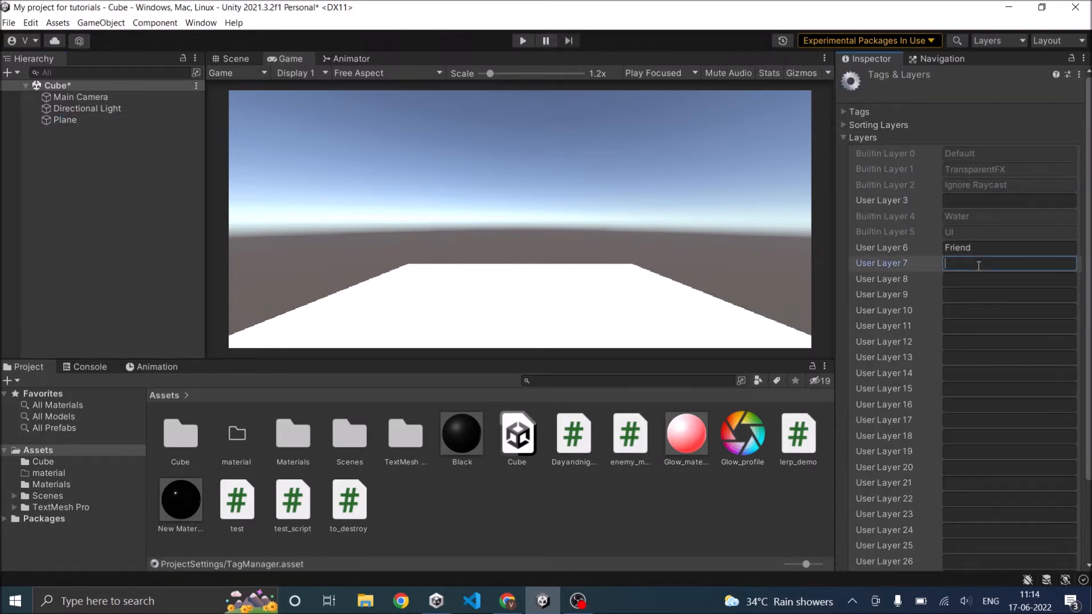
text(Glow)
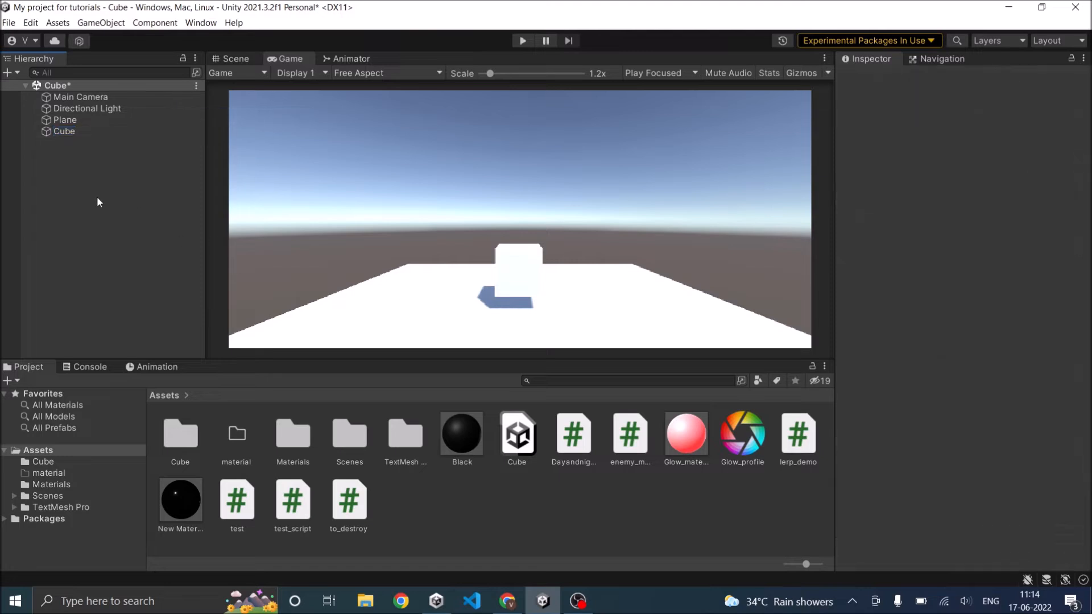
Select the new Cube and show it in the Scene view for editing.
click(63, 131)
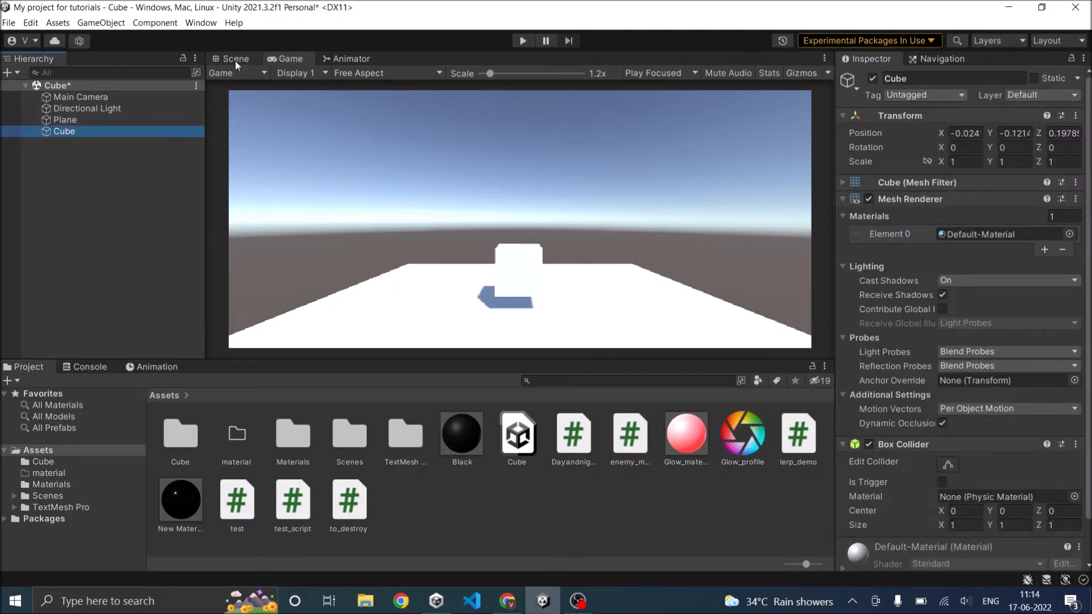
click(236, 58)
text(post)
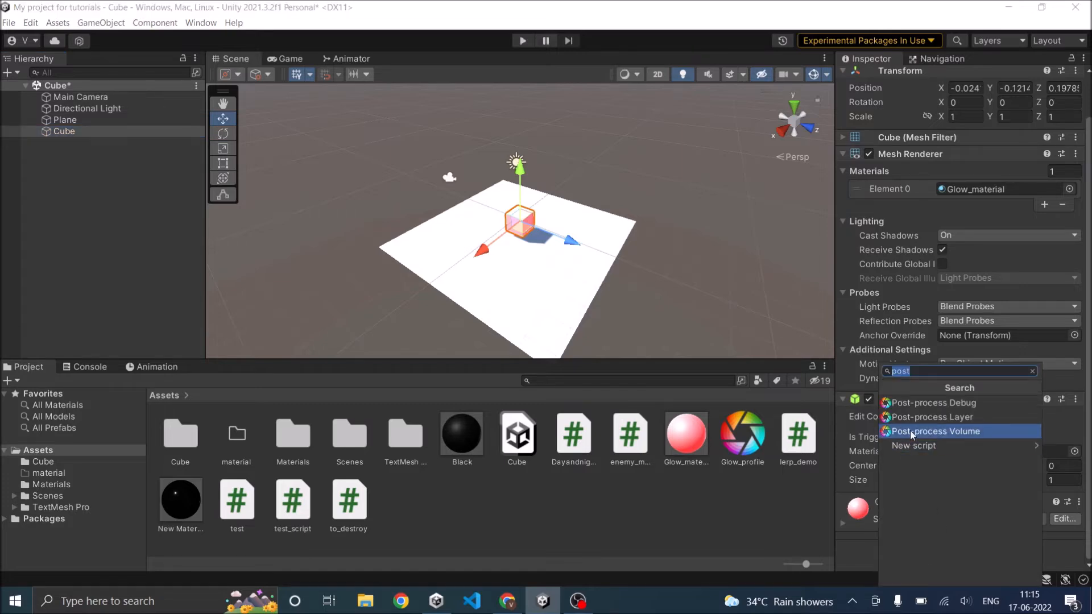
Add a Post-process Volume component to the cube with blend distance 5.
click(934, 431)
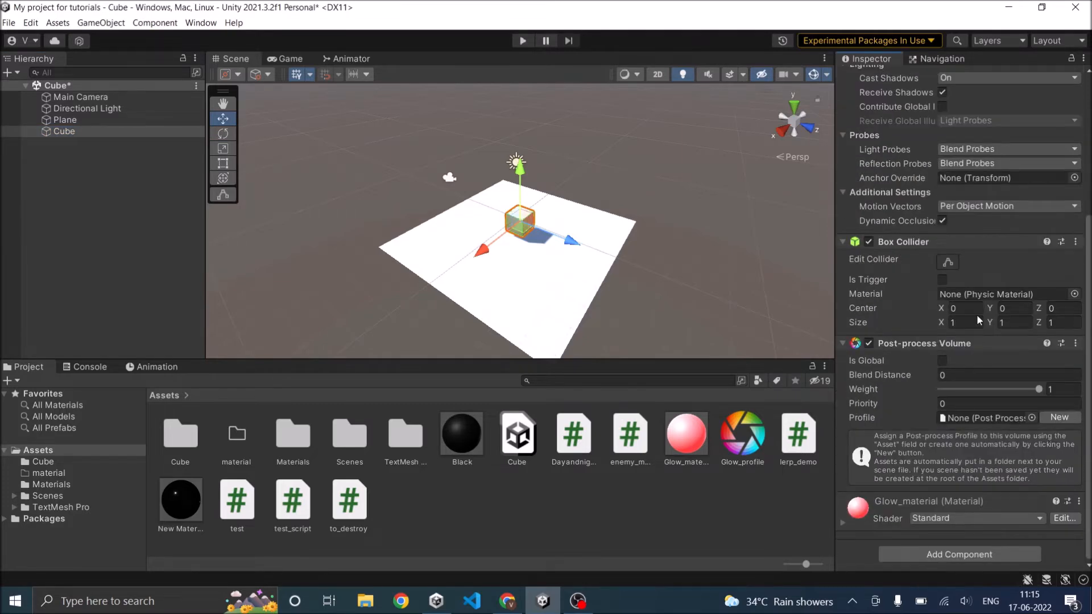
mouse_move(928, 381)
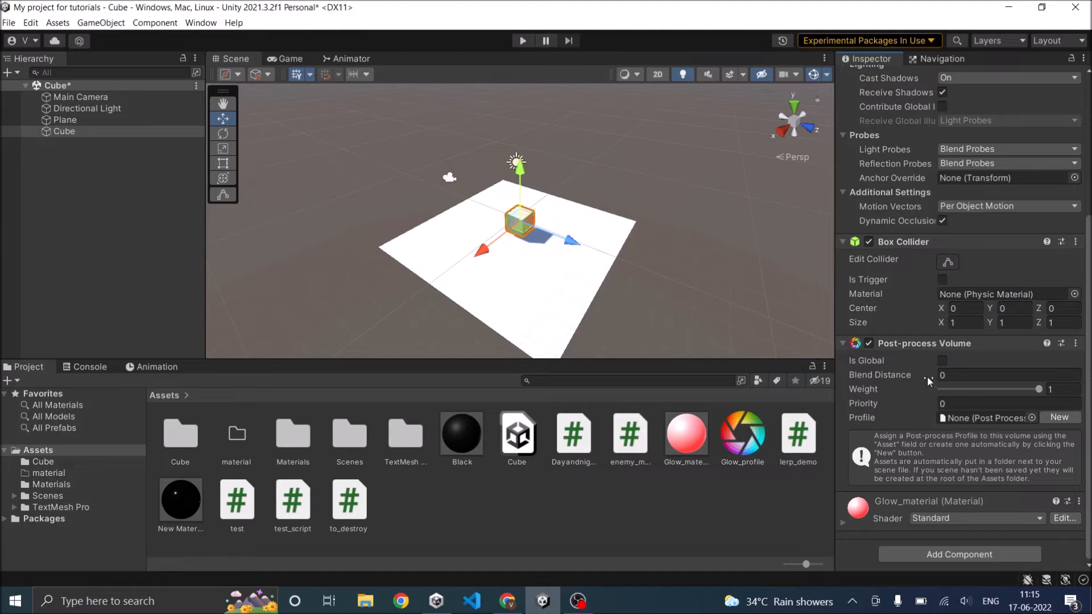
click(1007, 374)
text(5)
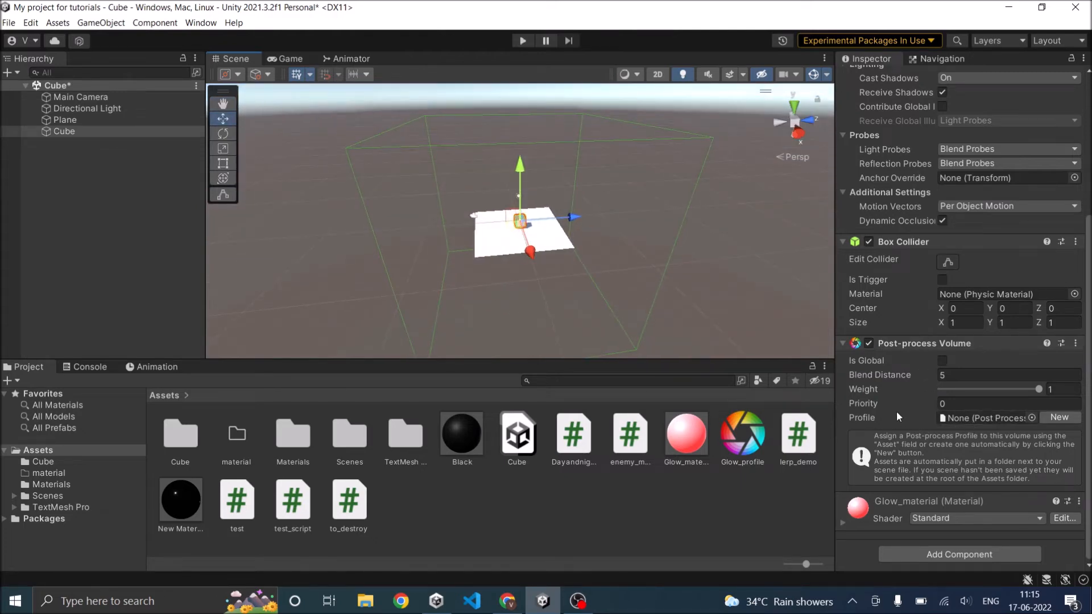
mouse_move(784, 456)
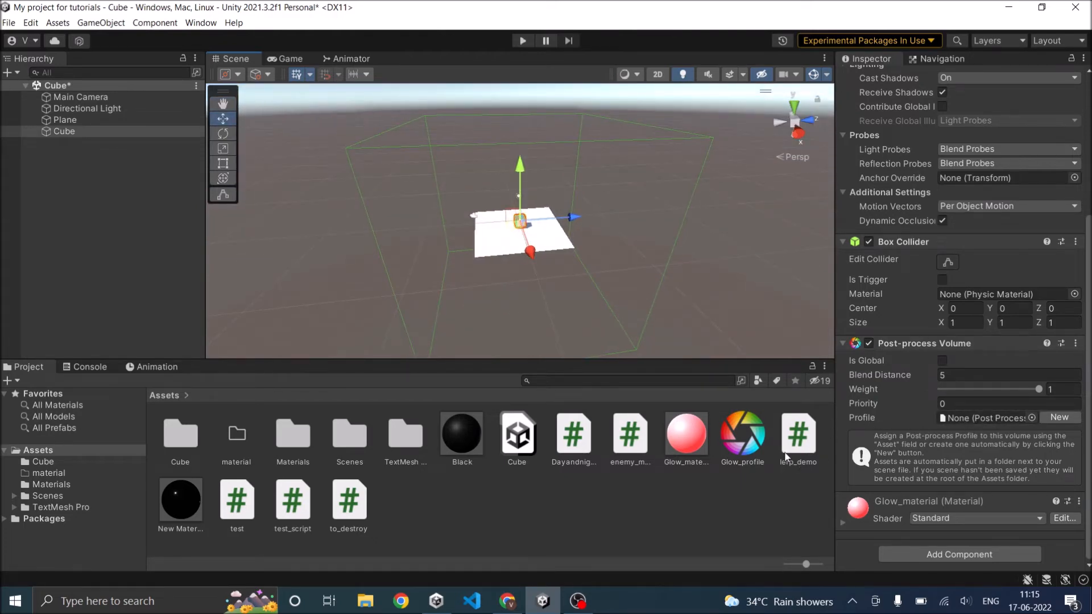
Assign Glow_profile to the volume and add a Bloom override from Unity effects.
click(984, 417)
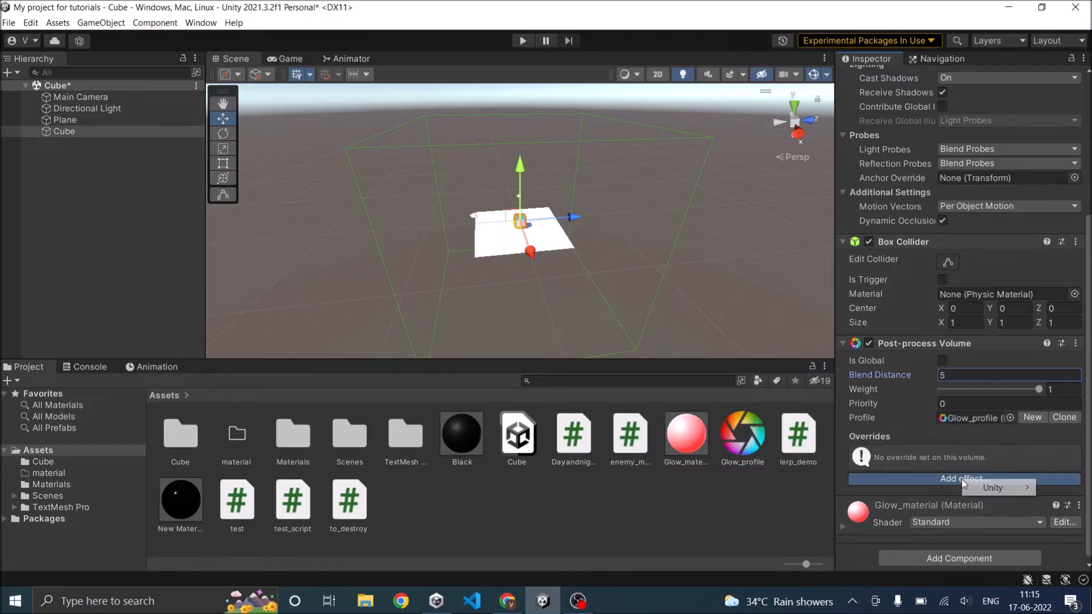
click(992, 487)
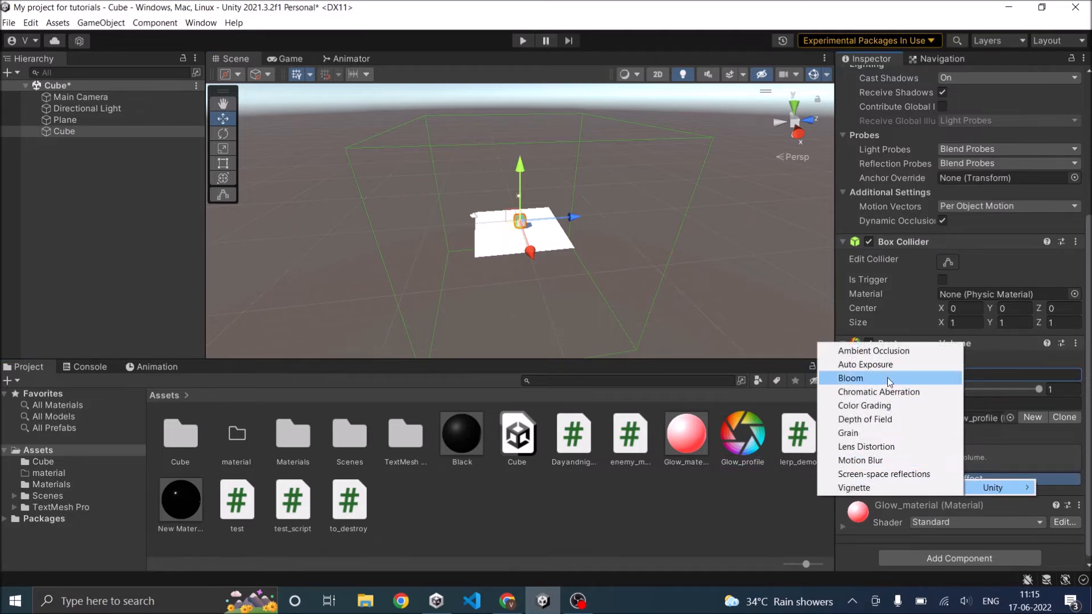
click(851, 377)
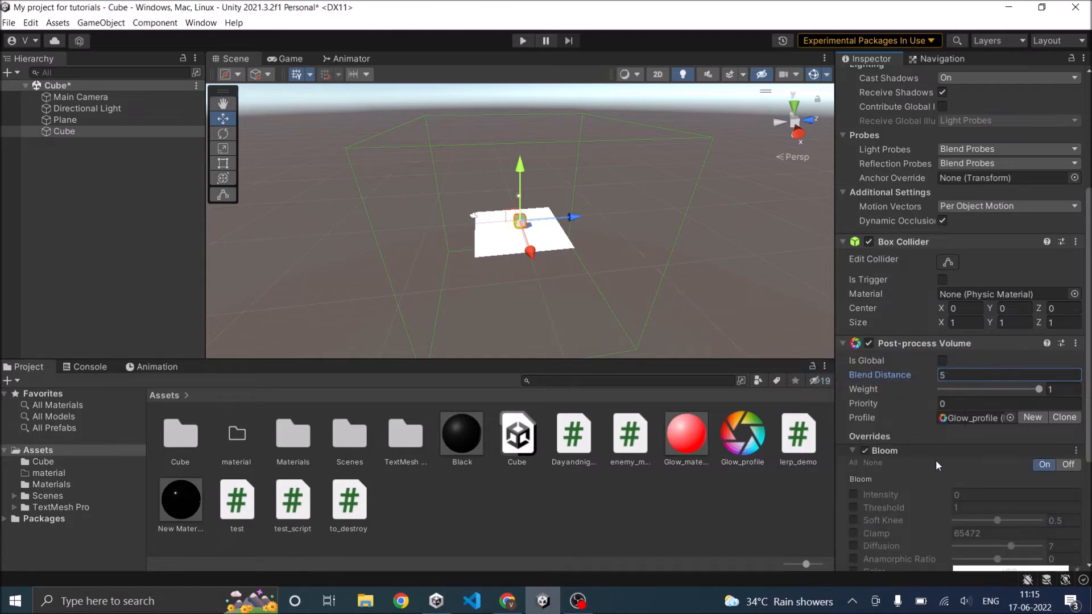
scroll(down, 3)
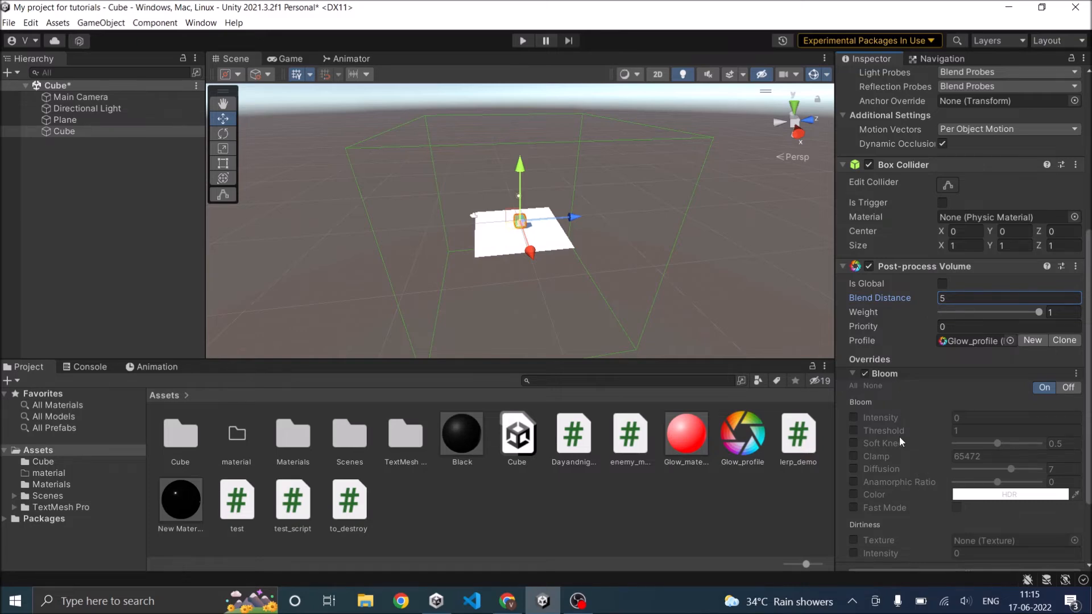
Set the Main Camera's Post-process Layer volume layer to Glow.
click(80, 96)
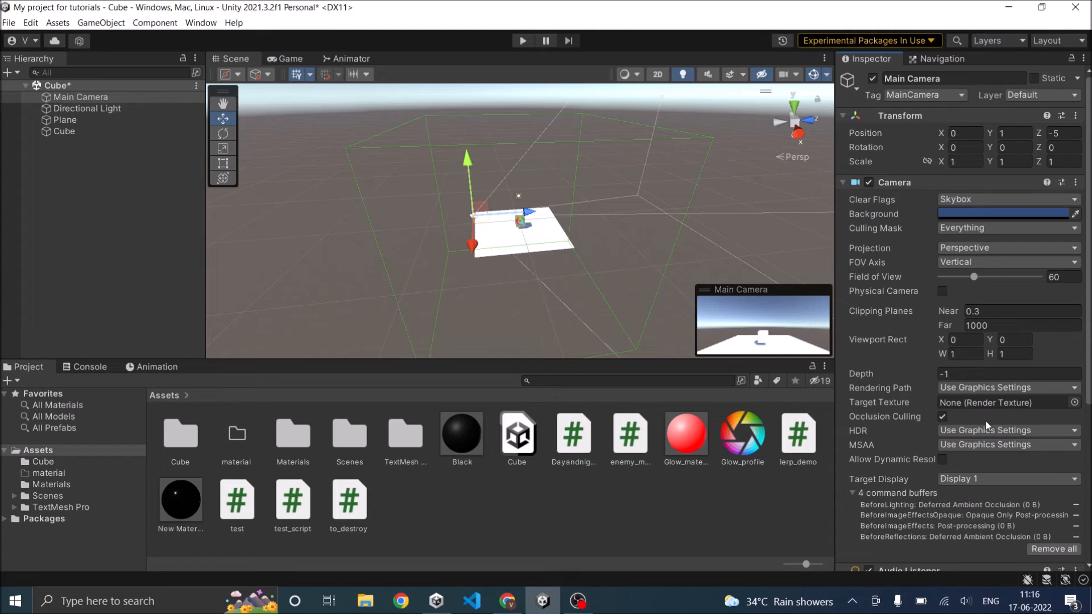
scroll(down, 3)
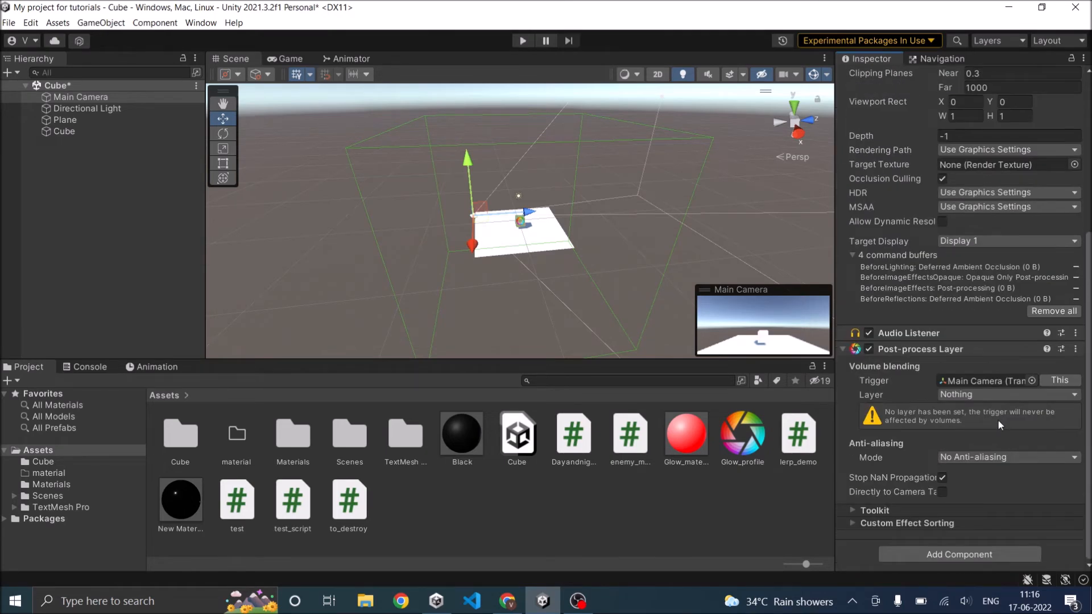
mouse_move(985, 406)
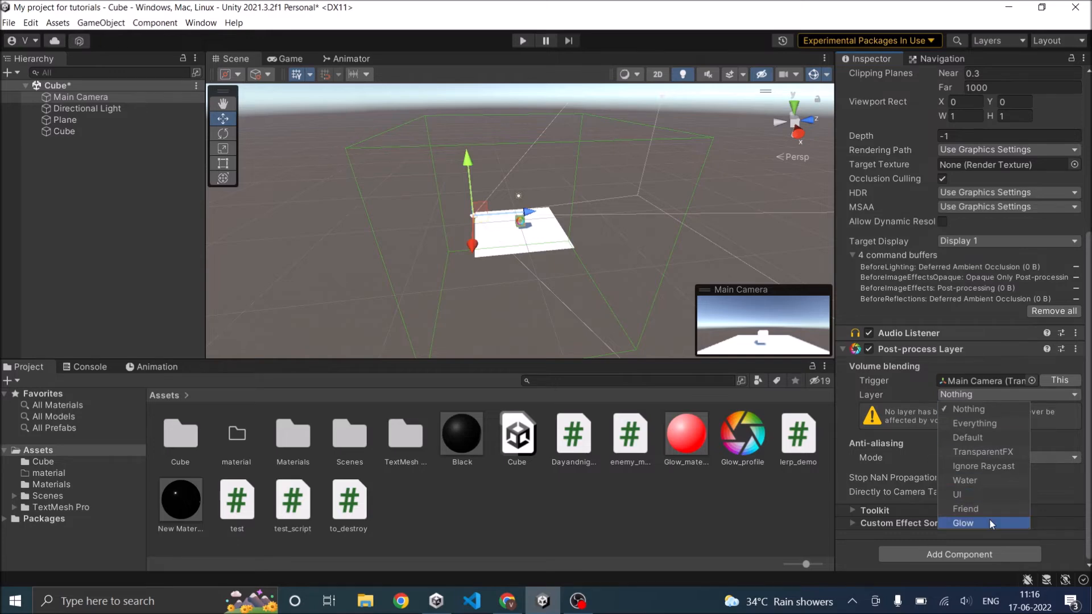
click(963, 523)
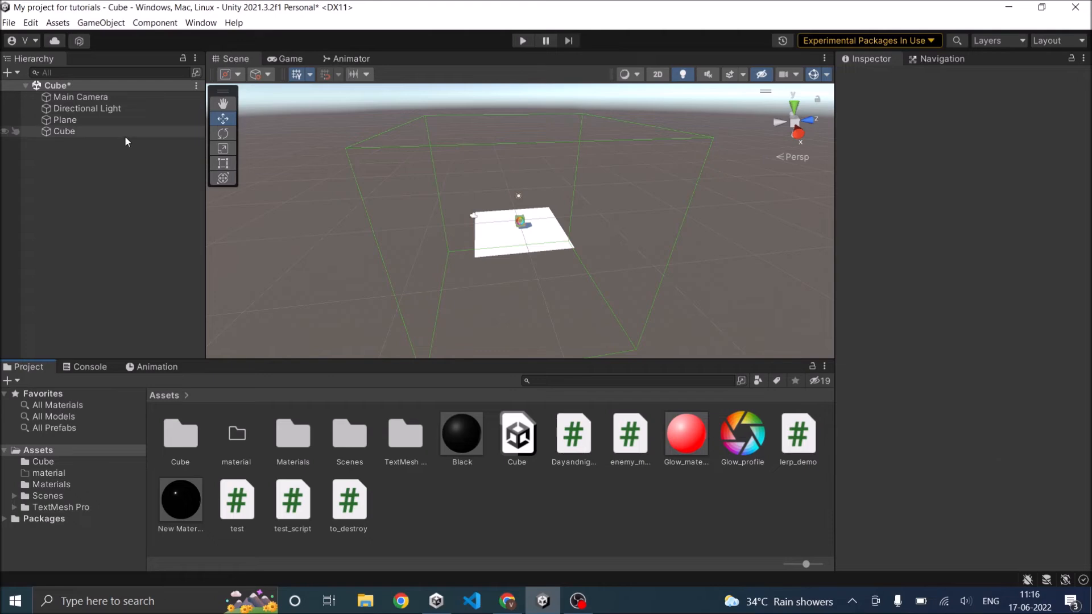
Enable the Intensity override on the cube's Bloom effect and show the Game view.
click(64, 131)
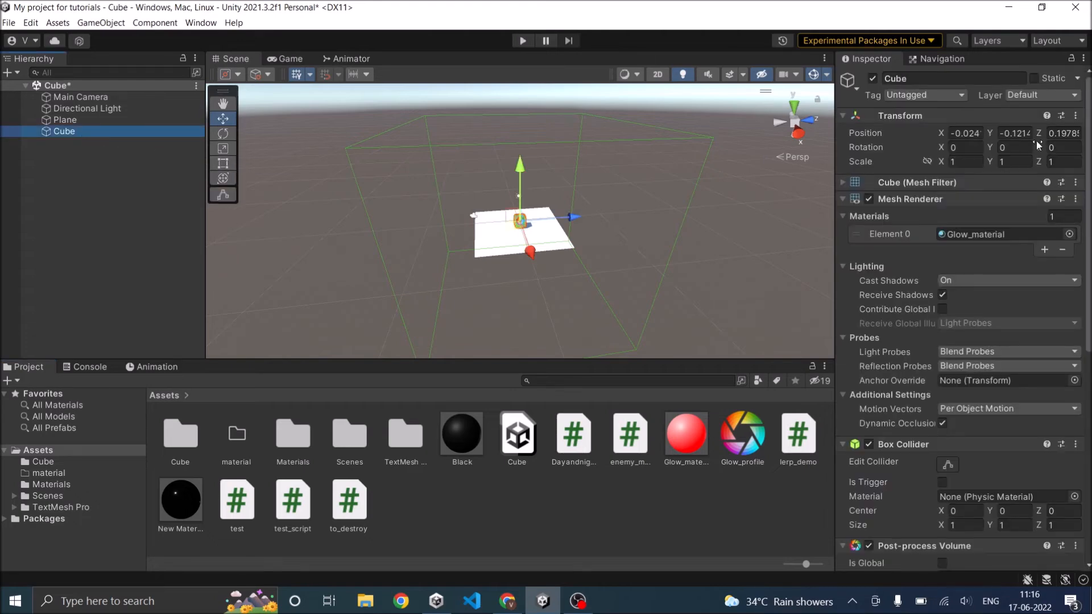
click(1051, 95)
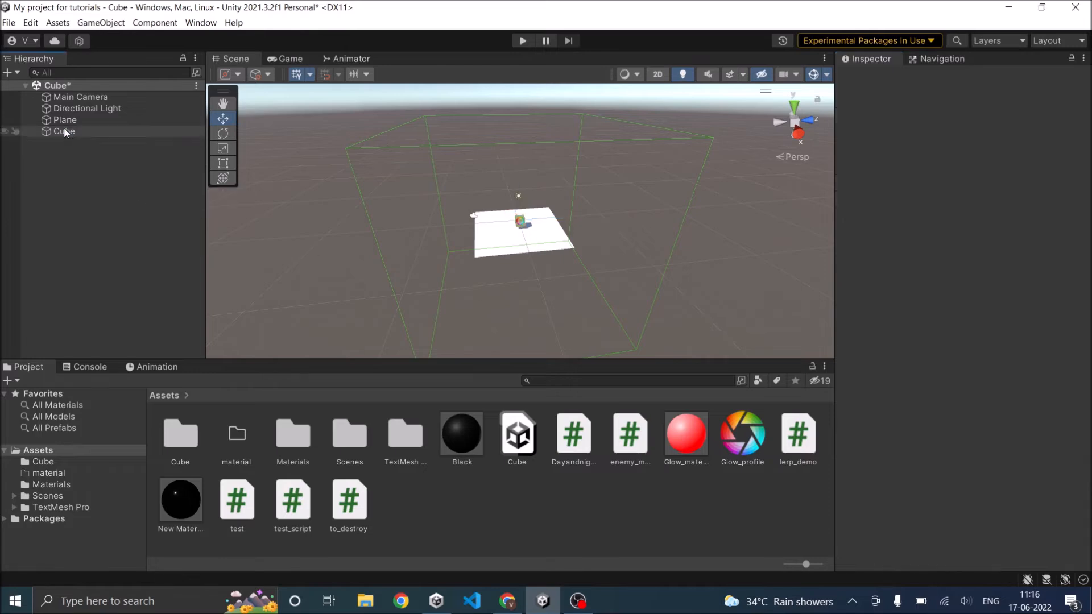
click(63, 132)
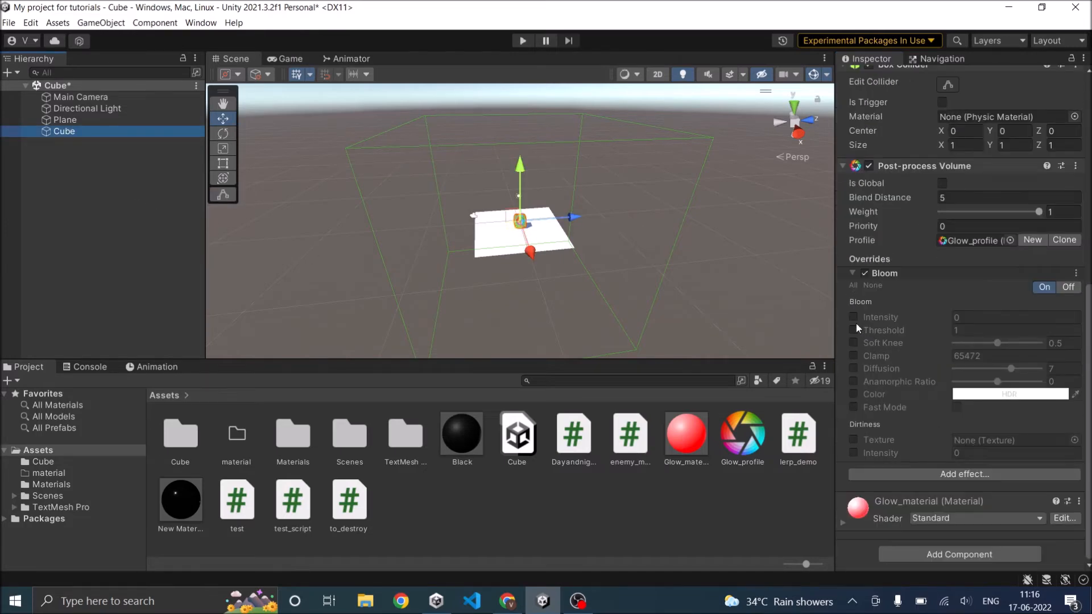
click(854, 317)
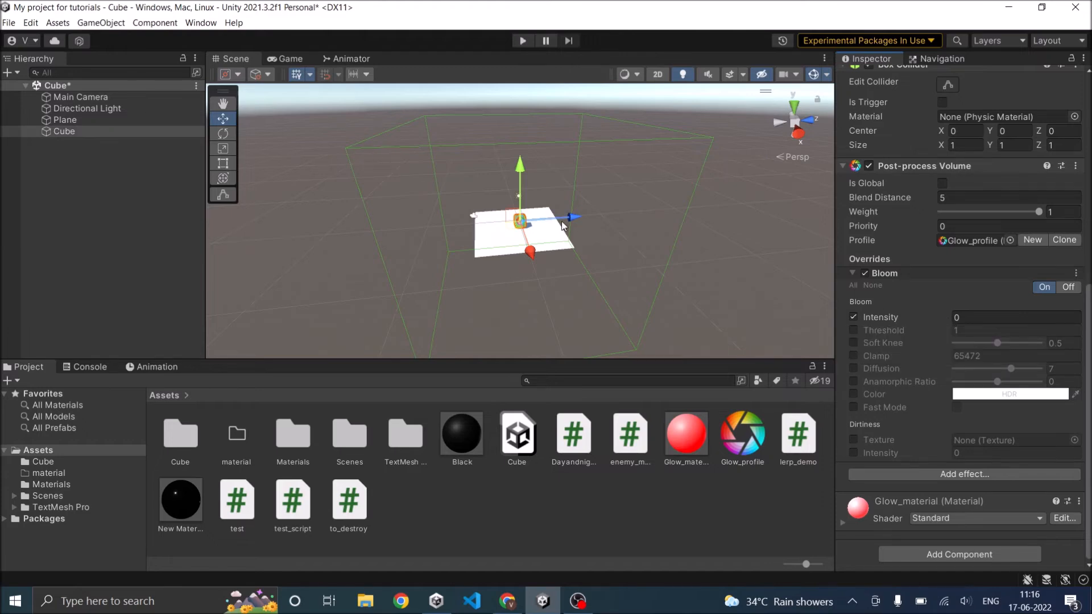
click(287, 58)
text(.21)
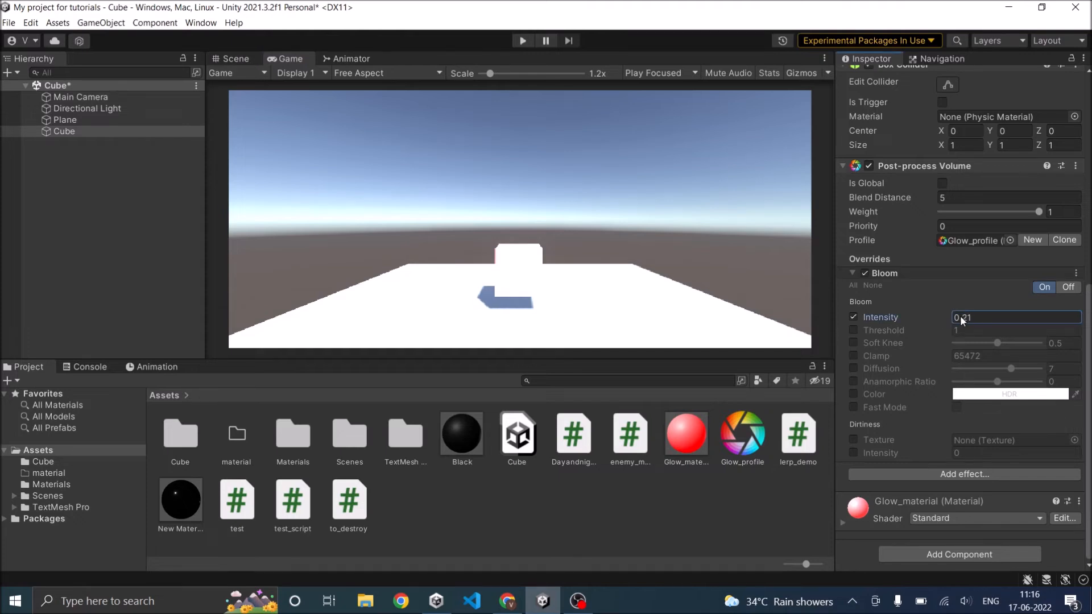
Enter a Bloom intensity value so the cube glows in the Game view.
text(3.67)
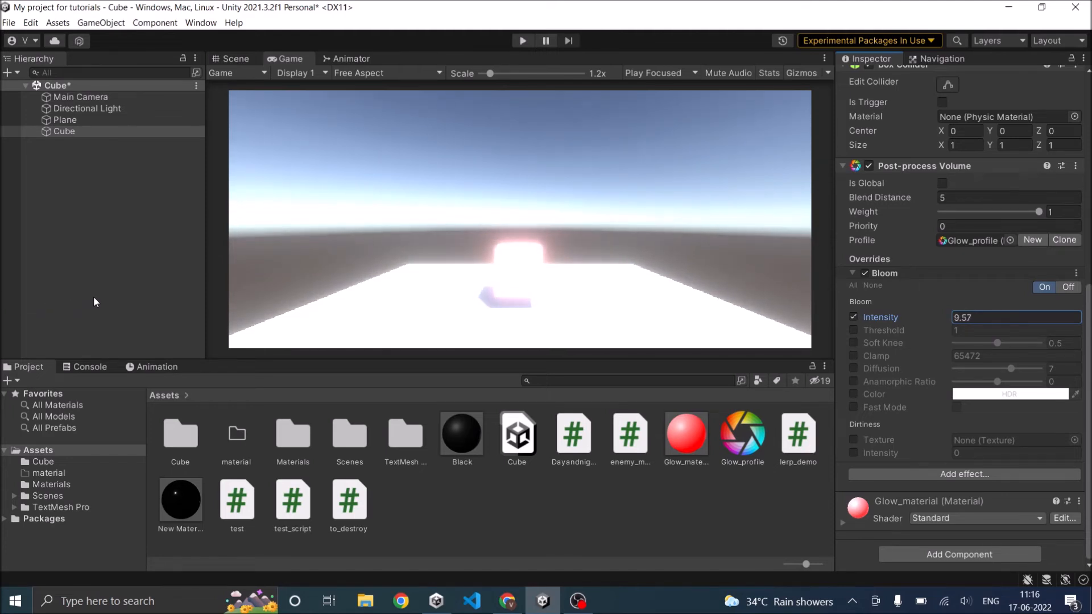
mouse_move(42, 286)
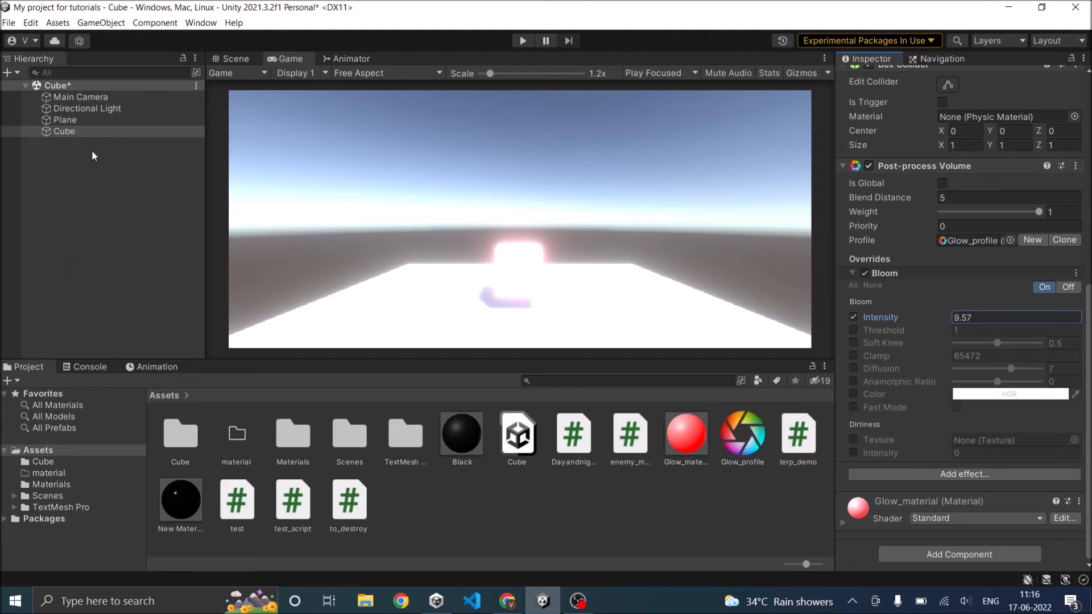
mouse_move(879, 305)
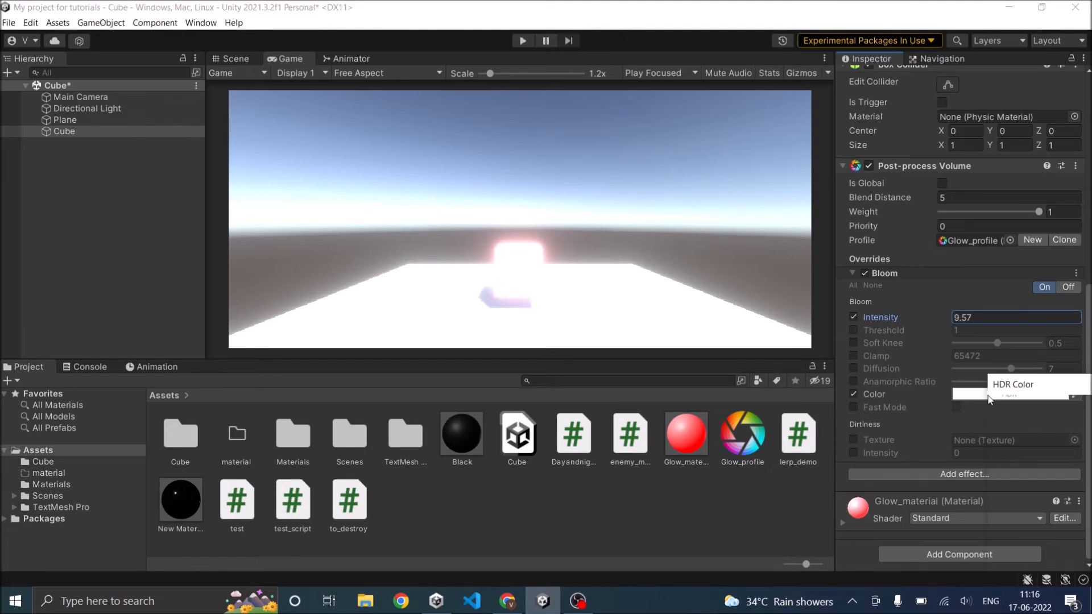
click(1009, 394)
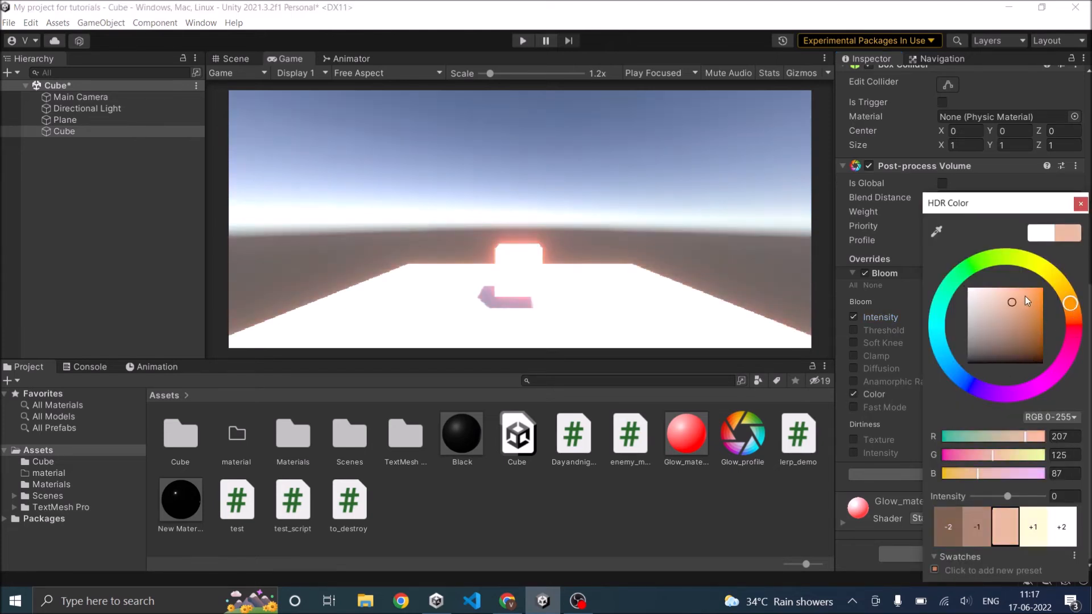
drag(1013, 301, 1043, 303)
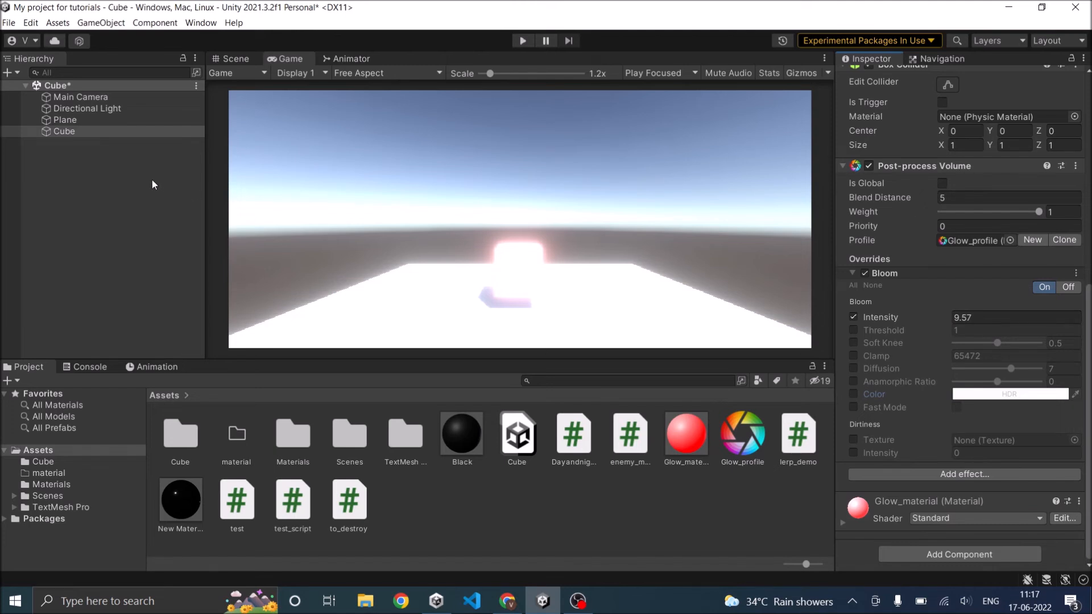
click(685, 432)
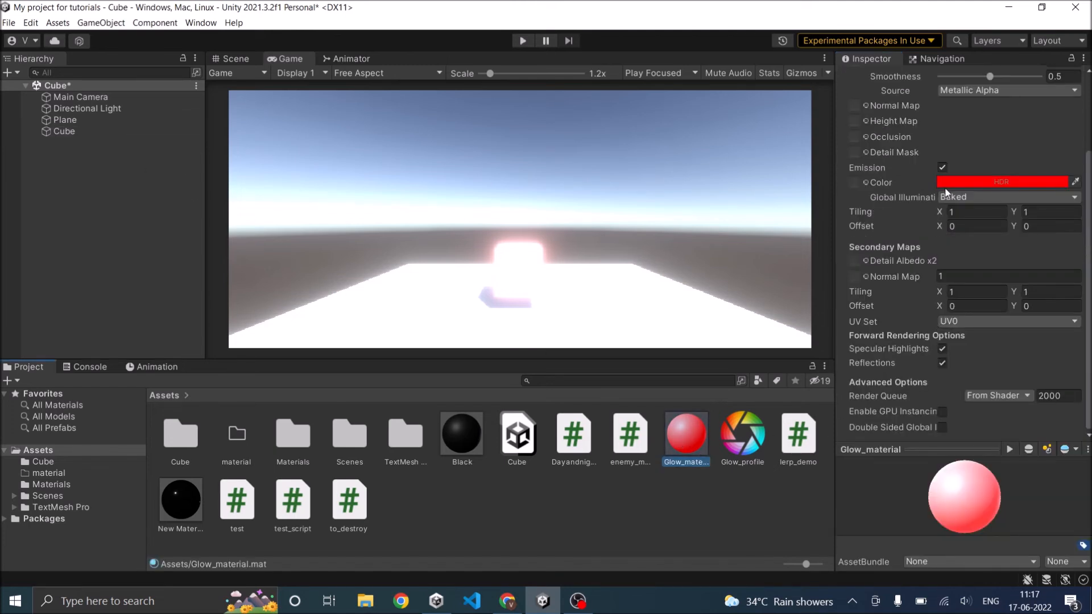
click(1000, 182)
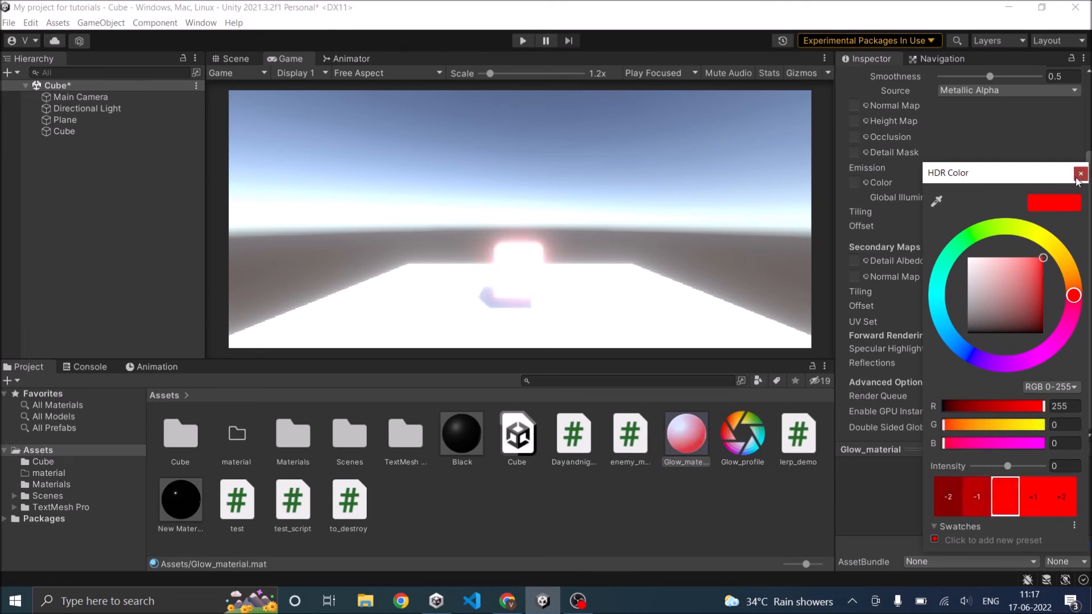
click(1080, 173)
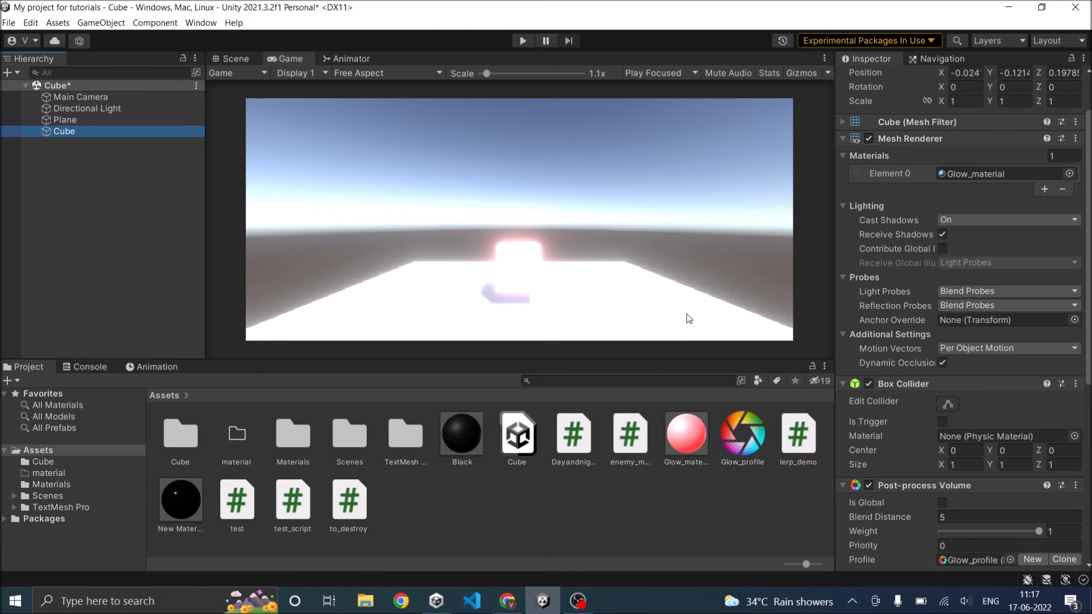
mouse_move(304, 248)
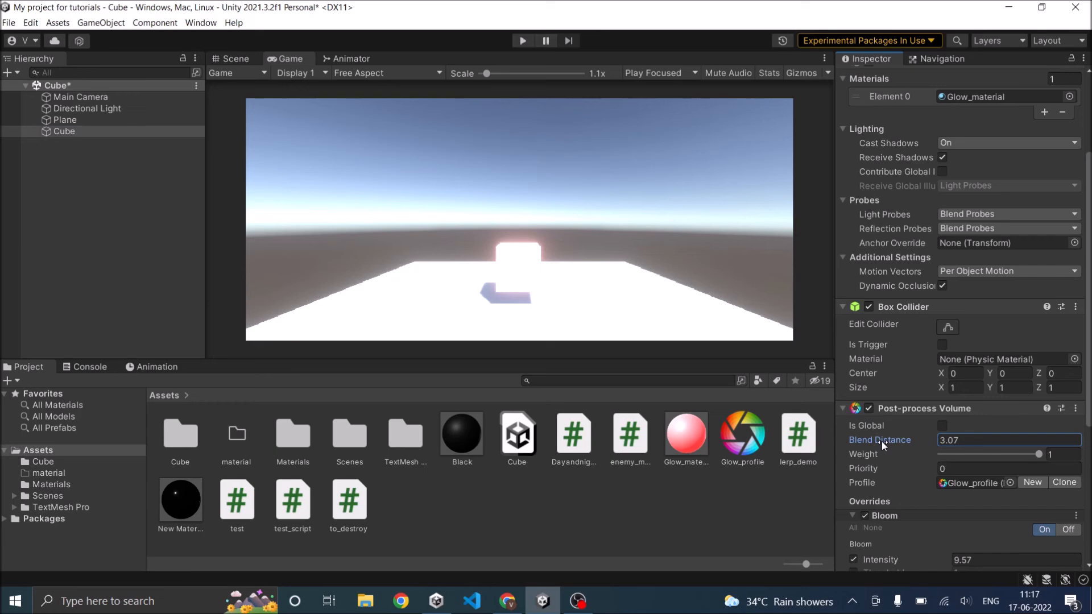
mouse_move(882, 447)
text(3)
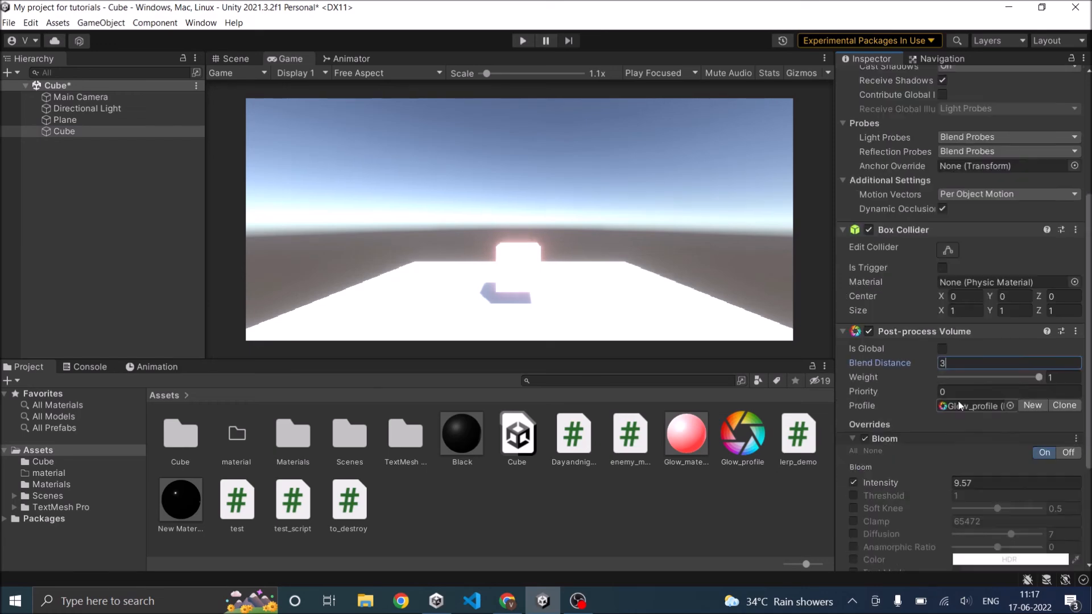
Scroll the Inspector to the Post-process Volume's Blend Distance setting.
scroll(down, 3)
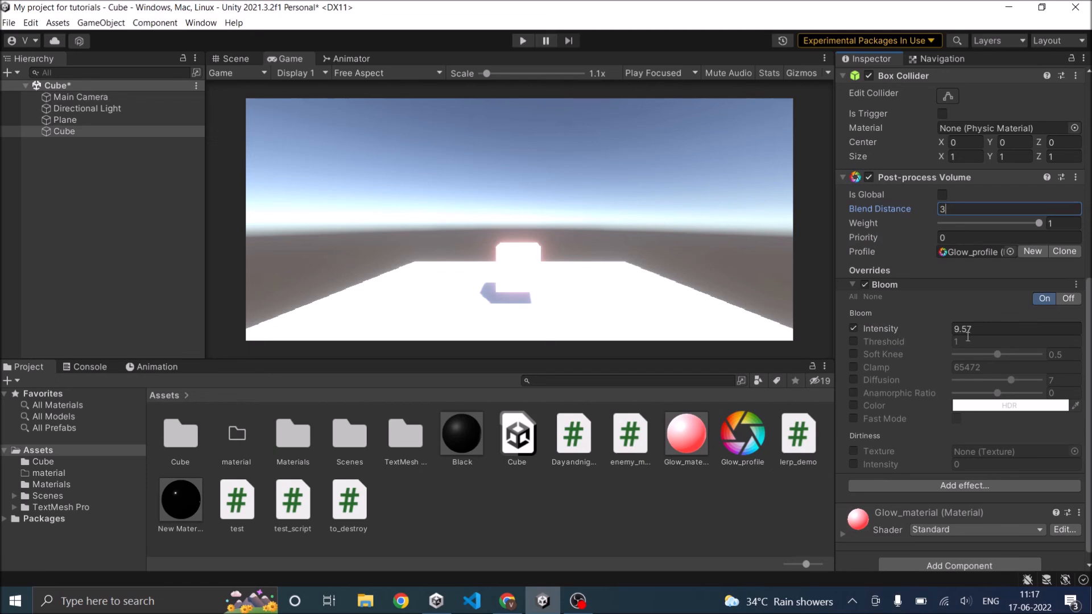